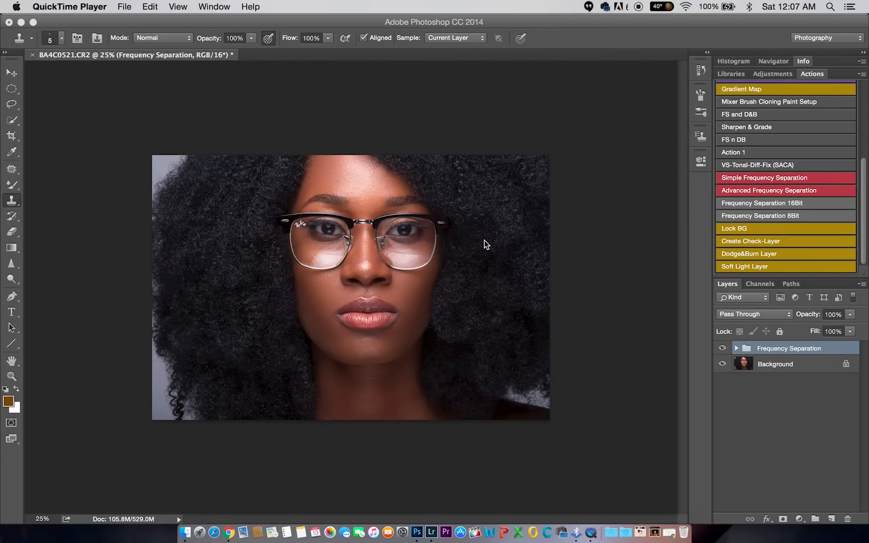
{"action": "mouse_move", "coordinate": [490, 244]}
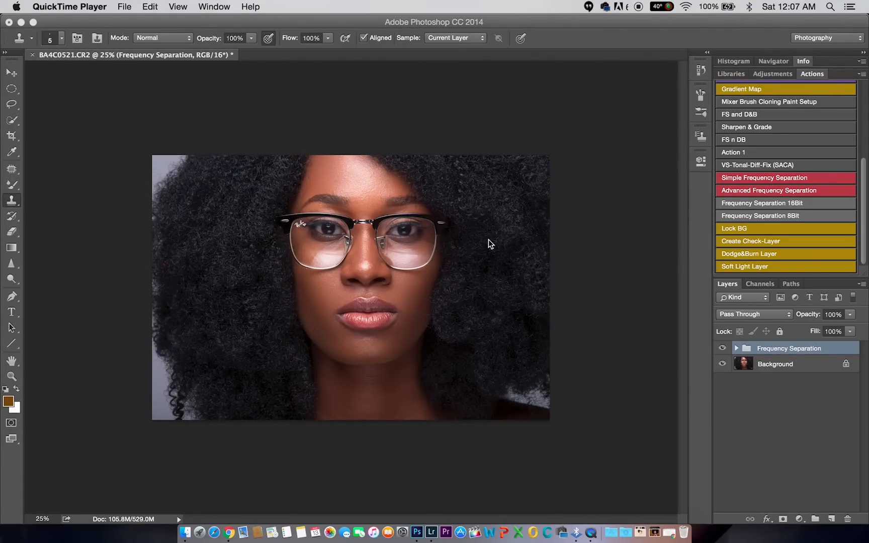
{"action": "mouse_move", "coordinate": [494, 248]}
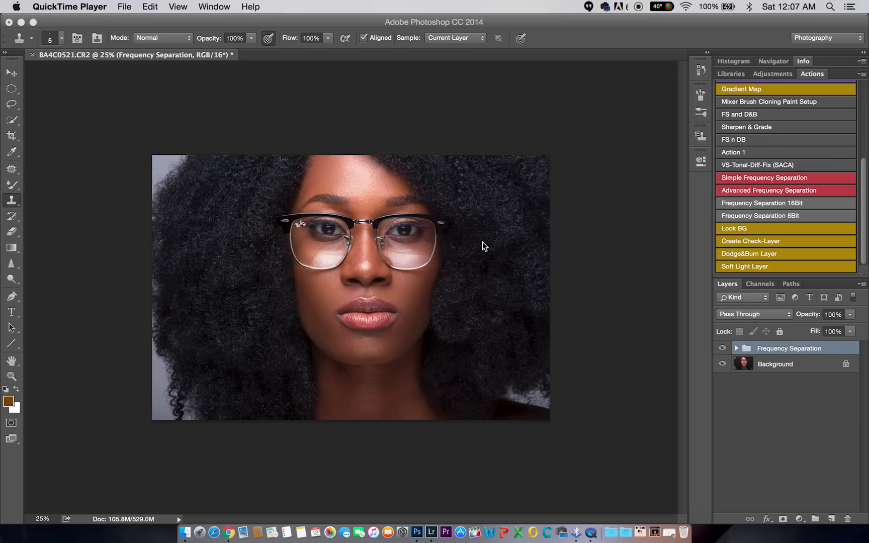
{"action": "mouse_move", "coordinate": [484, 266]}
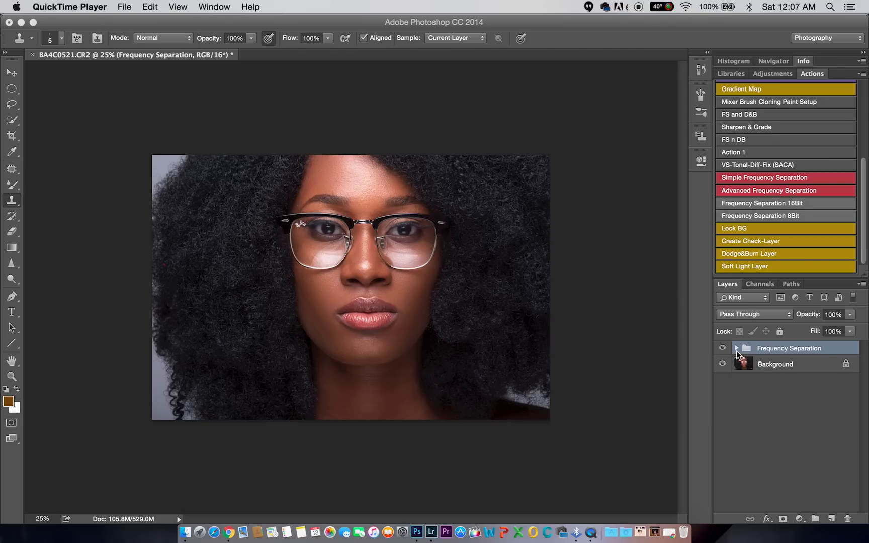
Expand the Frequency Separation group and select the High Frequency Edit layer
{"action": "left_click", "coordinate": [738, 348]}
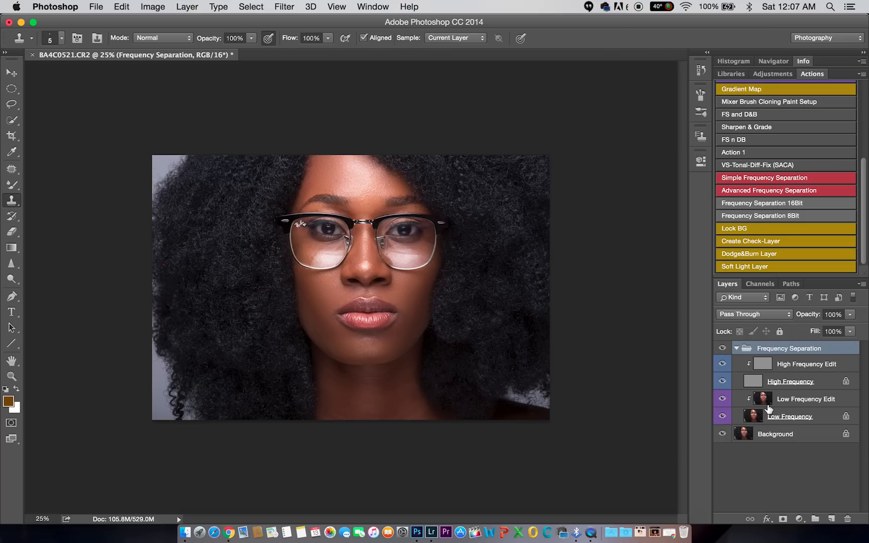
{"action": "mouse_move", "coordinate": [814, 412]}
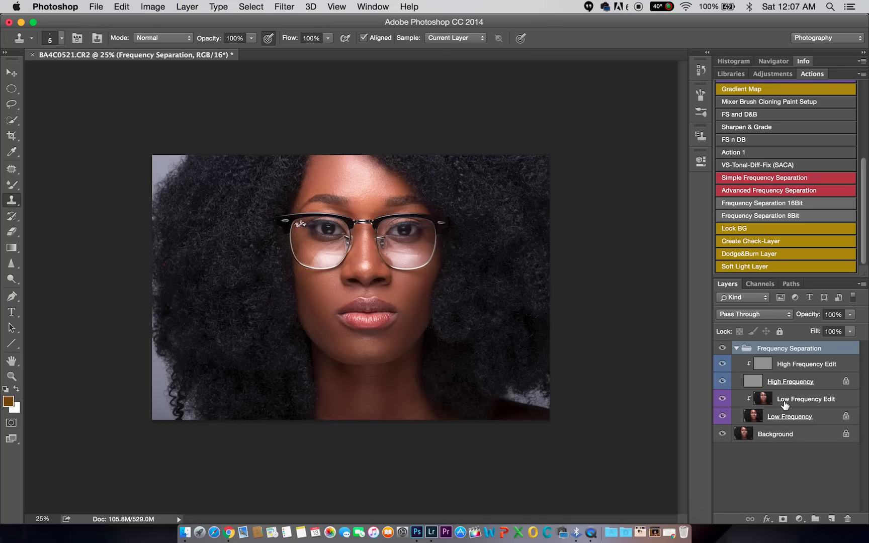
{"action": "left_click", "coordinate": [790, 381]}
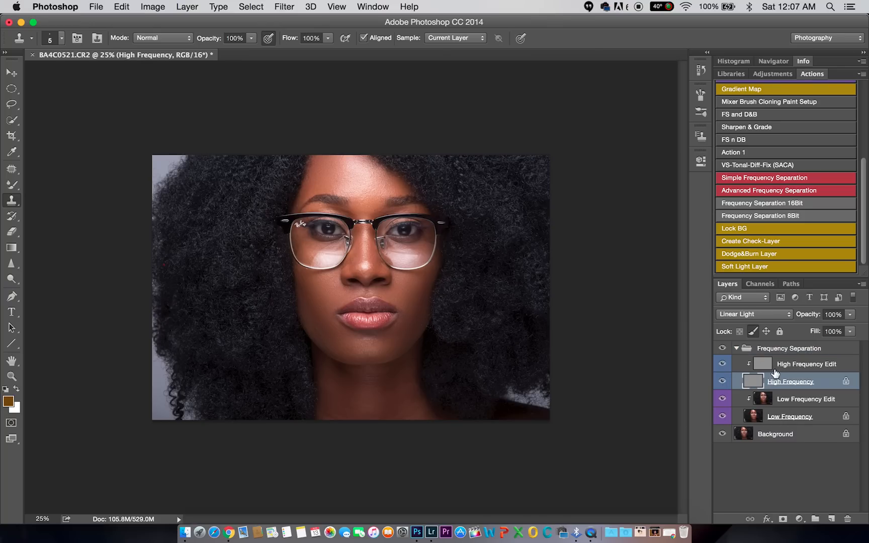
{"action": "left_click", "coordinate": [807, 364]}
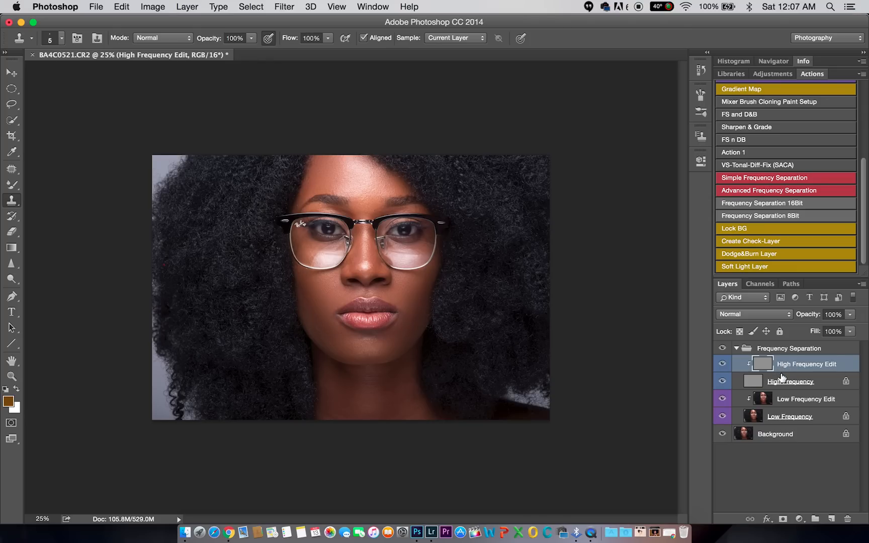
{"action": "mouse_move", "coordinate": [780, 379]}
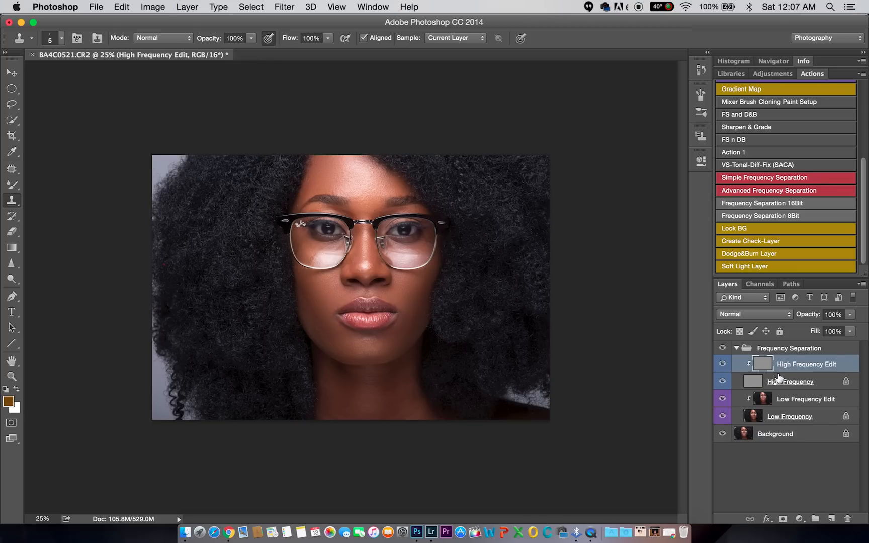
Set the High Frequency Edit copy to Linear Light at 20% opacity, then collapse the group
{"action": "left_click", "coordinate": [753, 314]}
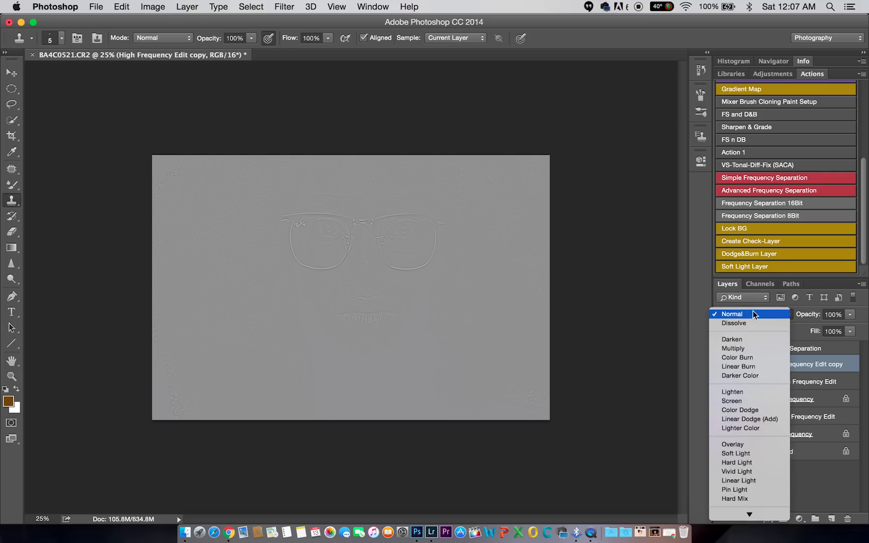
{"action": "mouse_move", "coordinate": [739, 481]}
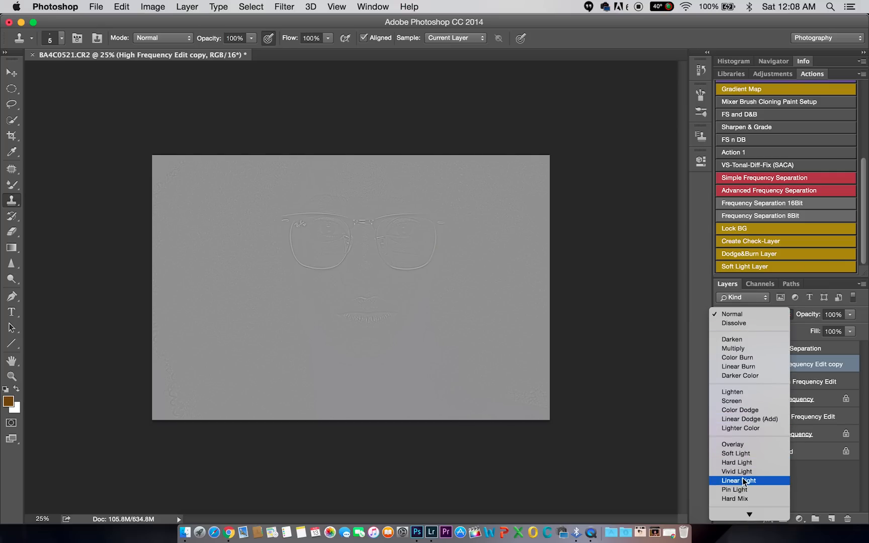
{"action": "left_click", "coordinate": [738, 481]}
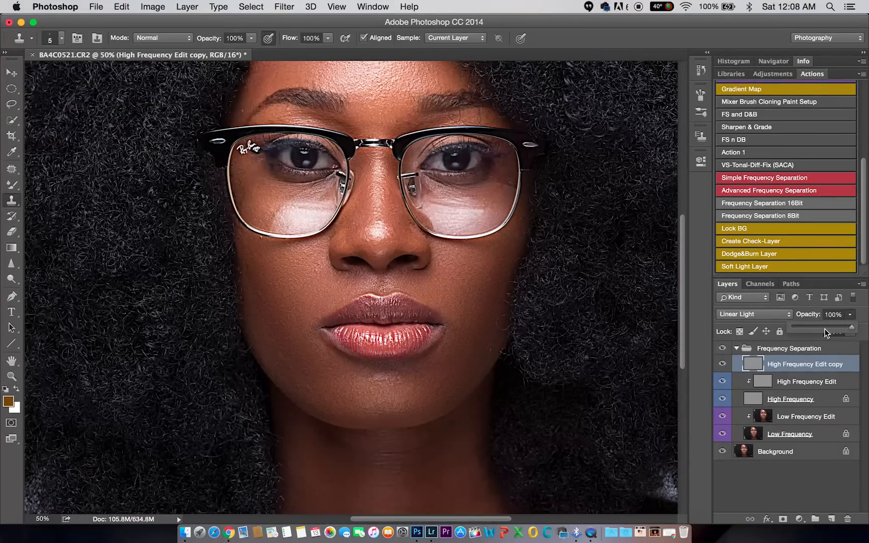
{"action": "left_click_drag", "start_coordinate": [826, 326], "coordinate": [804, 326]}
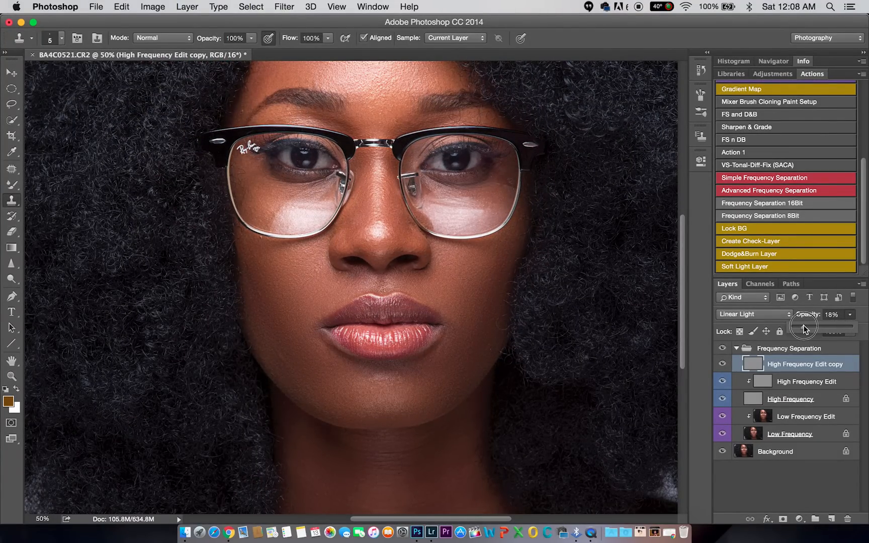
{"action": "left_click_drag", "start_coordinate": [804, 325], "coordinate": [806, 325]}
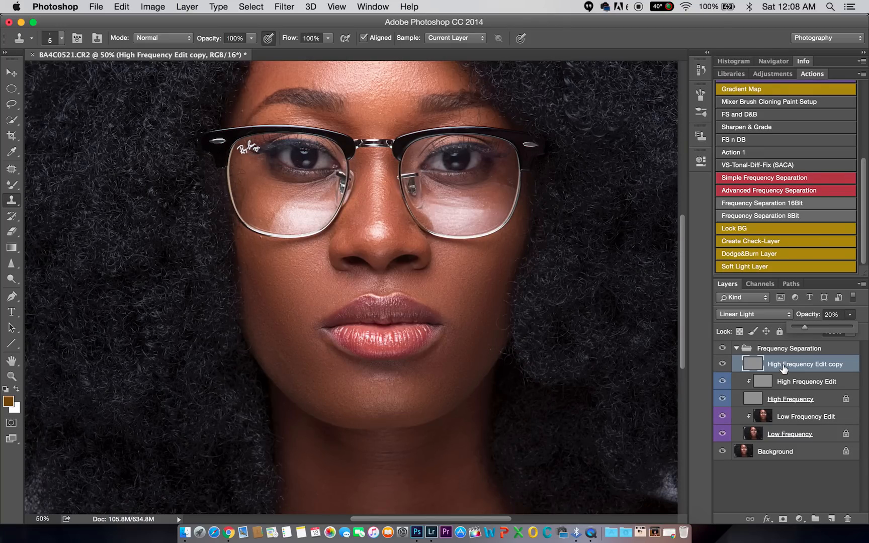
{"action": "left_click", "coordinate": [752, 348]}
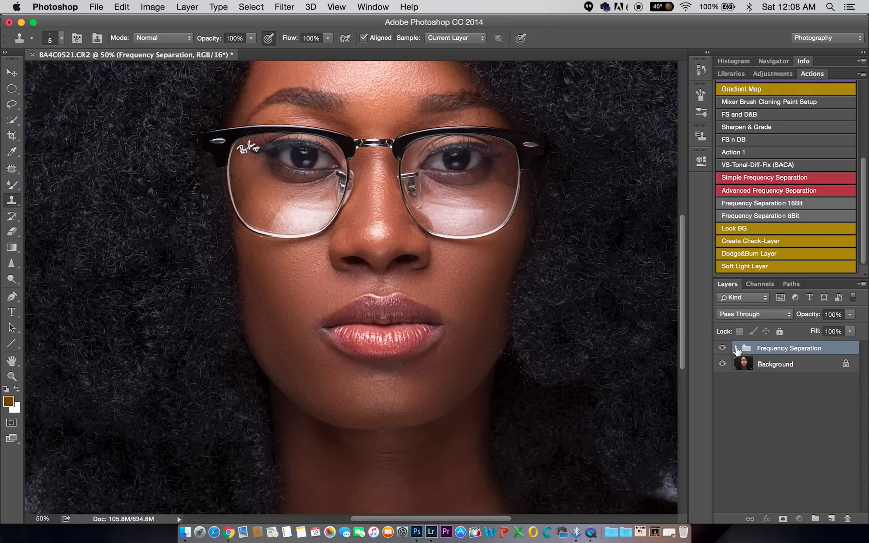
Expand the Frequency Separation group, zoom into the cheek skin, then zoom back out
{"action": "left_click", "coordinate": [736, 349]}
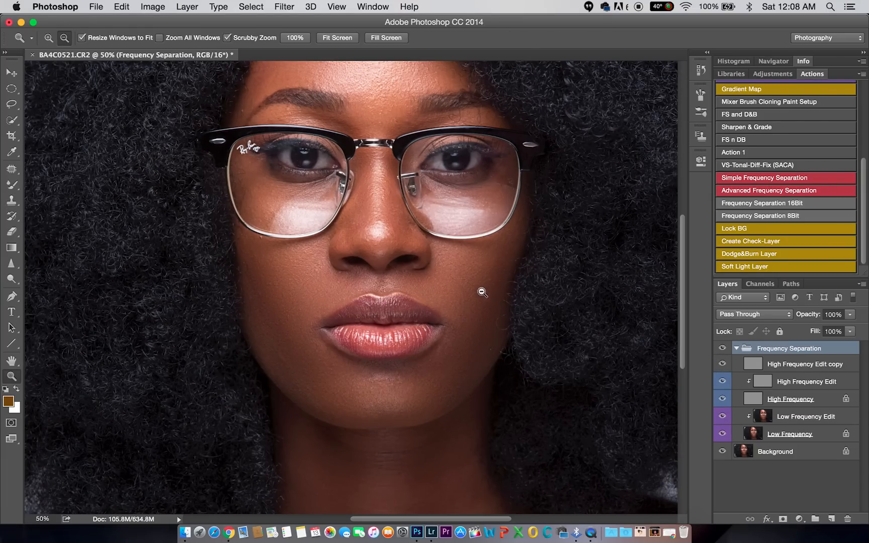
{"action": "left_click", "coordinate": [483, 292]}
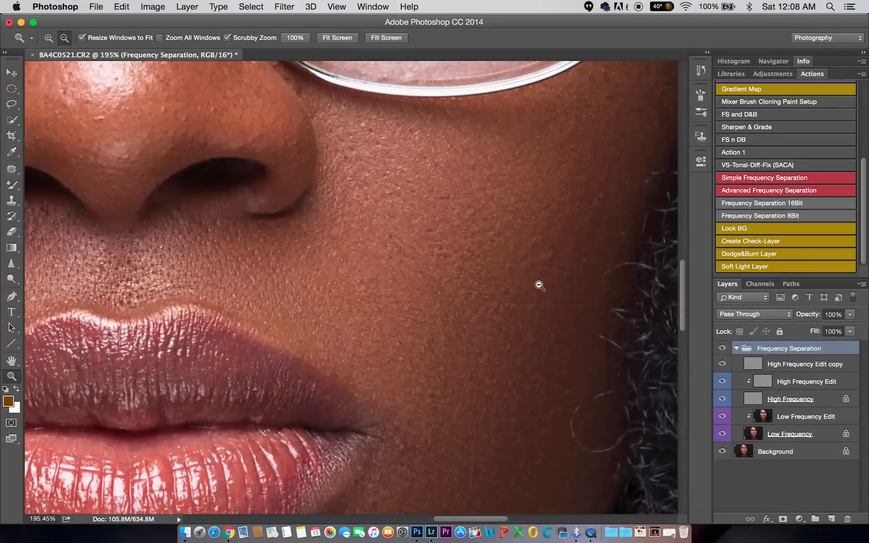
{"action": "left_click", "coordinate": [11, 201]}
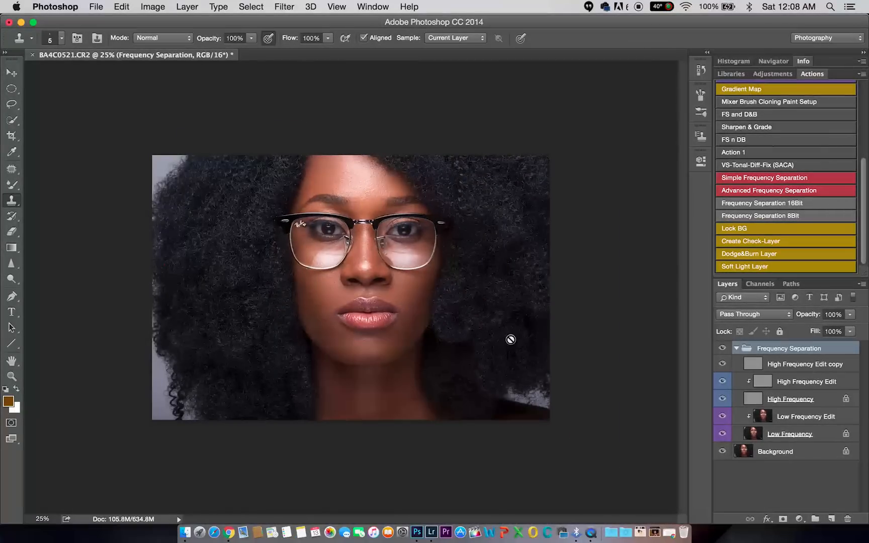
{"action": "left_click", "coordinate": [737, 348]}
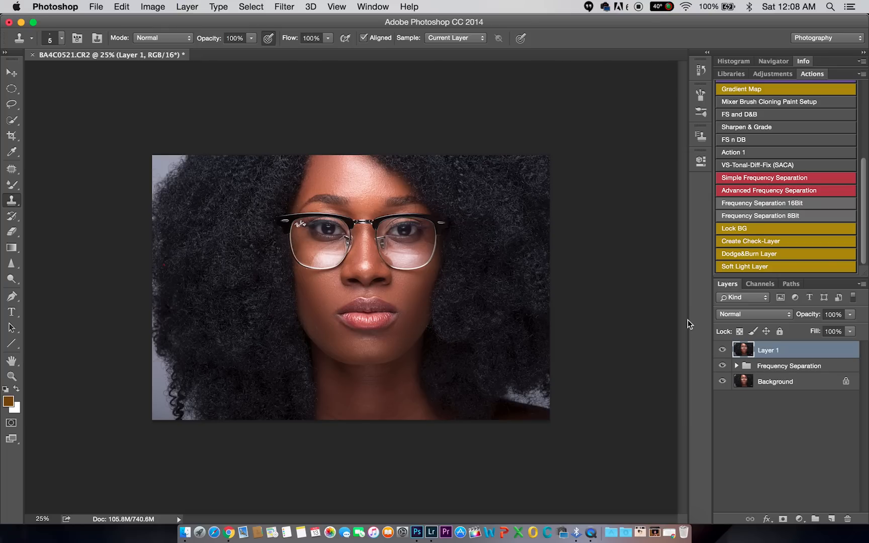
{"action": "mouse_move", "coordinate": [214, 22]}
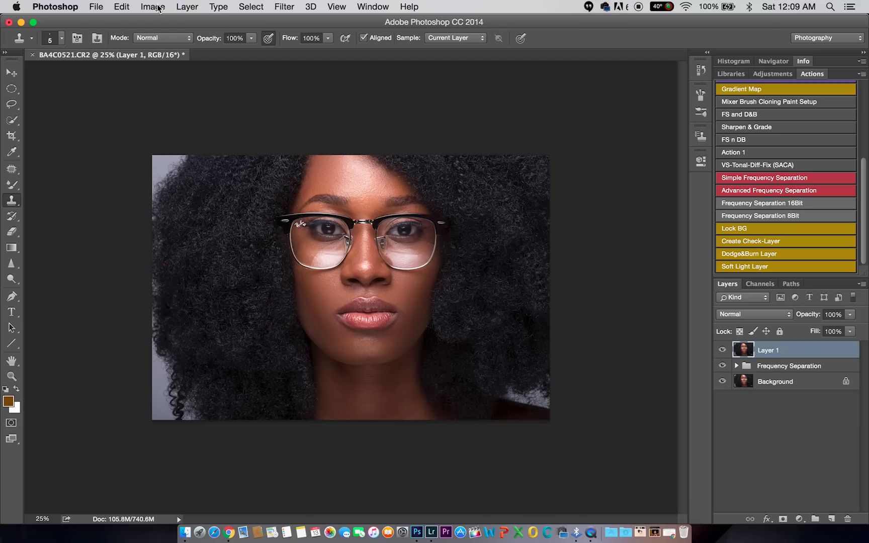
Apply Brightness/Contrast to Layer 1 with Contrast set to -50
{"action": "left_click", "coordinate": [152, 7]}
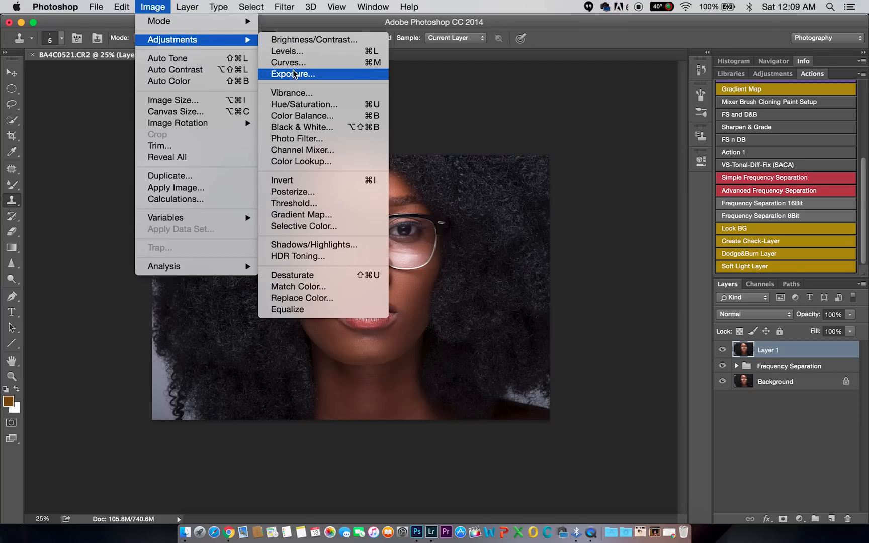
{"action": "mouse_move", "coordinate": [314, 39]}
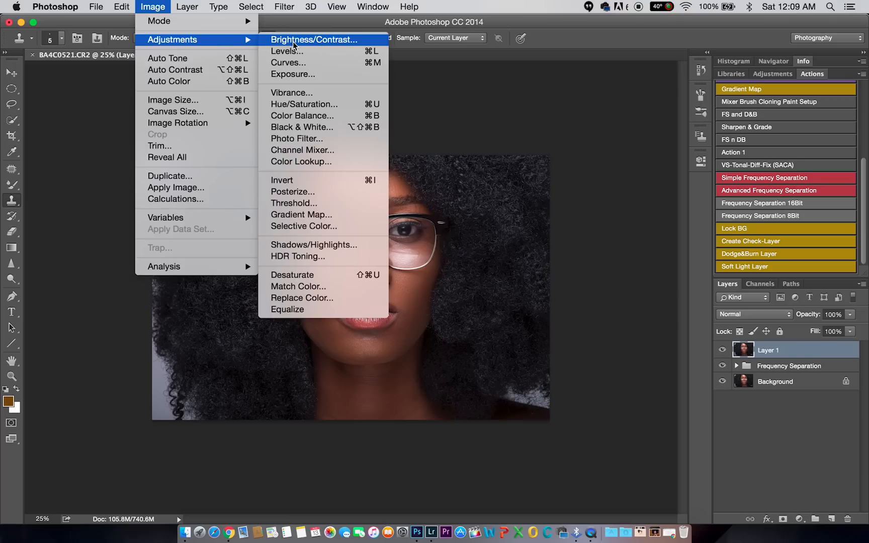
{"action": "left_click", "coordinate": [315, 39]}
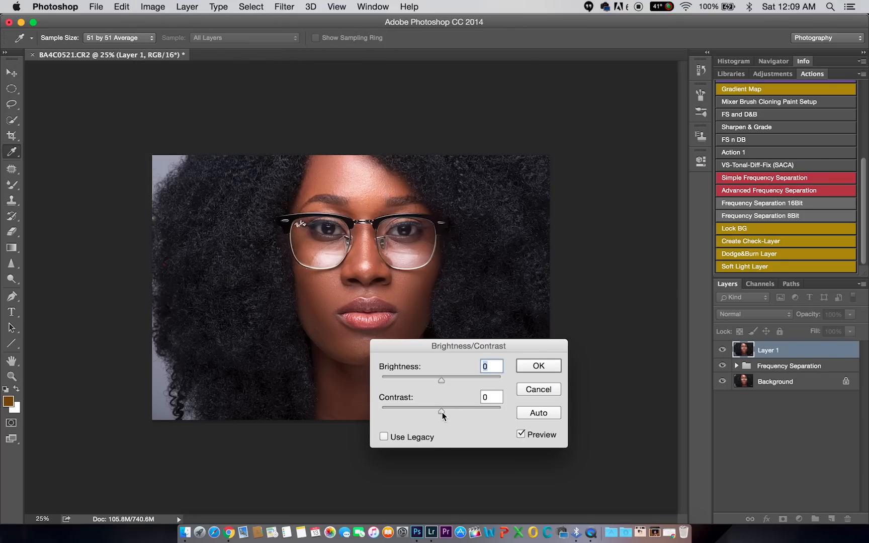
{"action": "left_click_drag", "start_coordinate": [441, 408], "coordinate": [381, 411]}
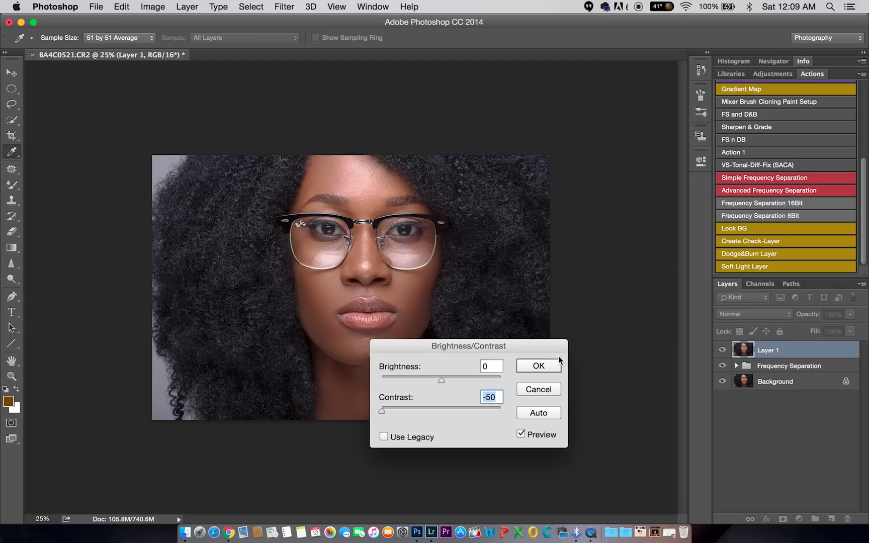
{"action": "left_click", "coordinate": [538, 365]}
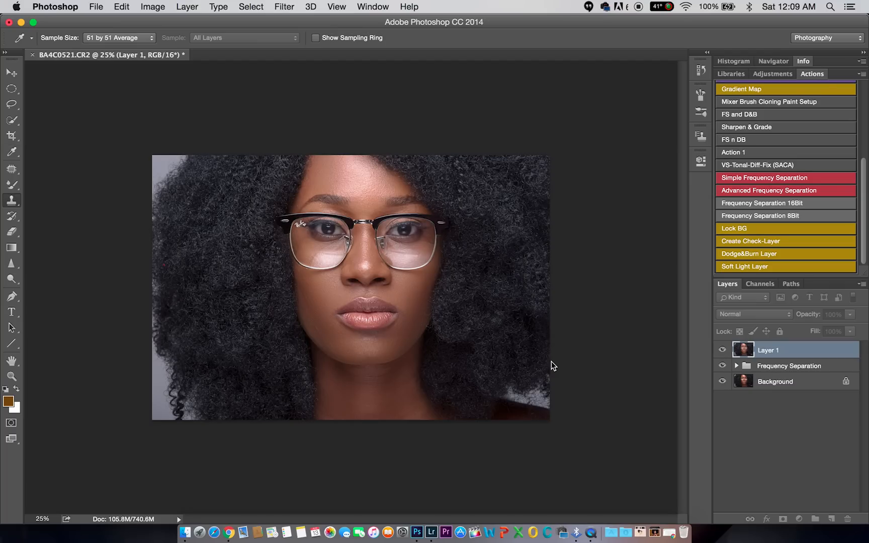
Run Filter > Other > High Pass on Layer 1 at a 1.6-pixel radius
{"action": "left_click", "coordinate": [284, 6]}
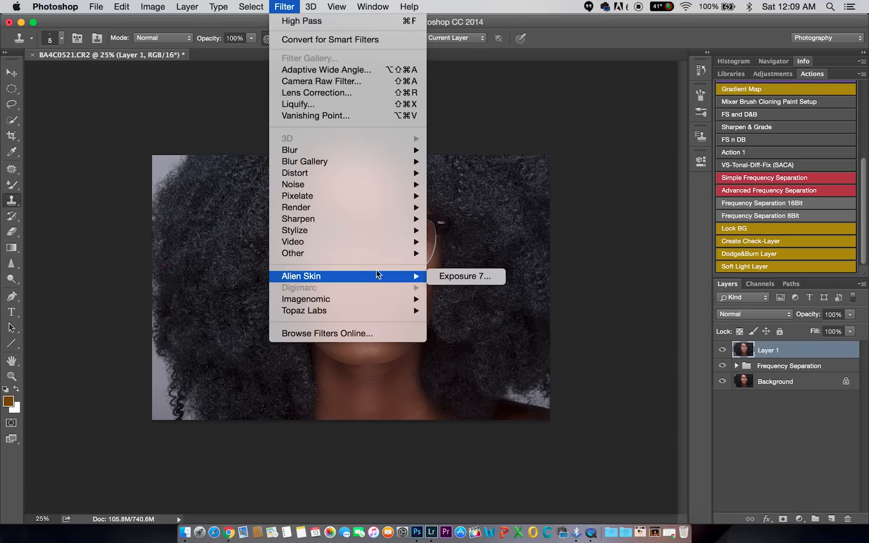
{"action": "mouse_move", "coordinate": [293, 254]}
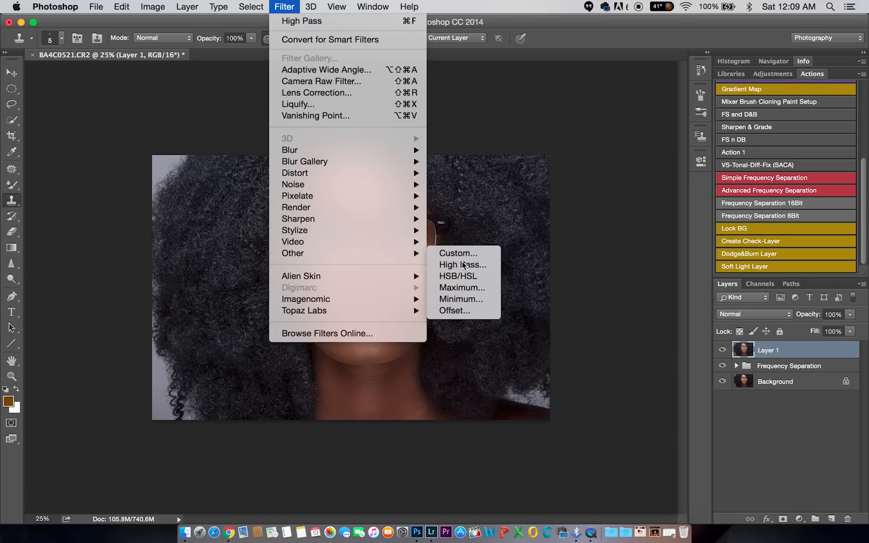
{"action": "left_click", "coordinate": [462, 265]}
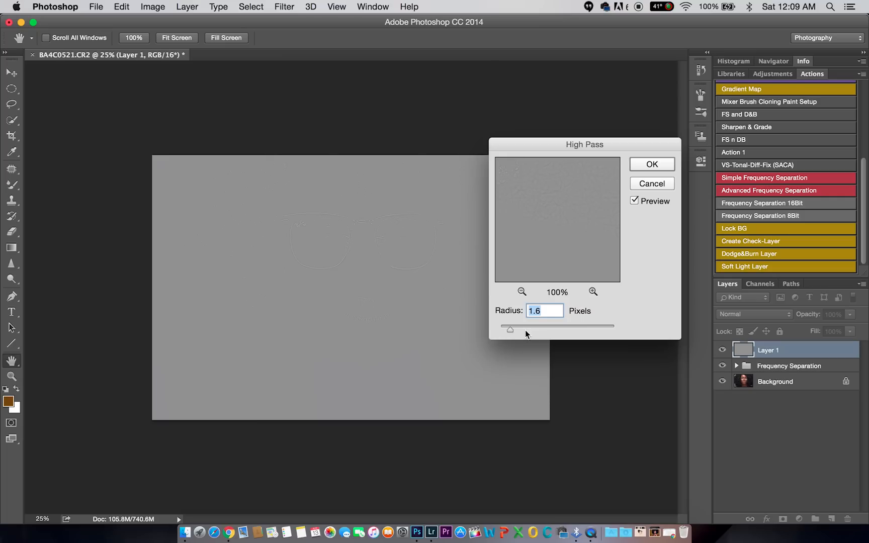
{"action": "mouse_move", "coordinate": [626, 213]}
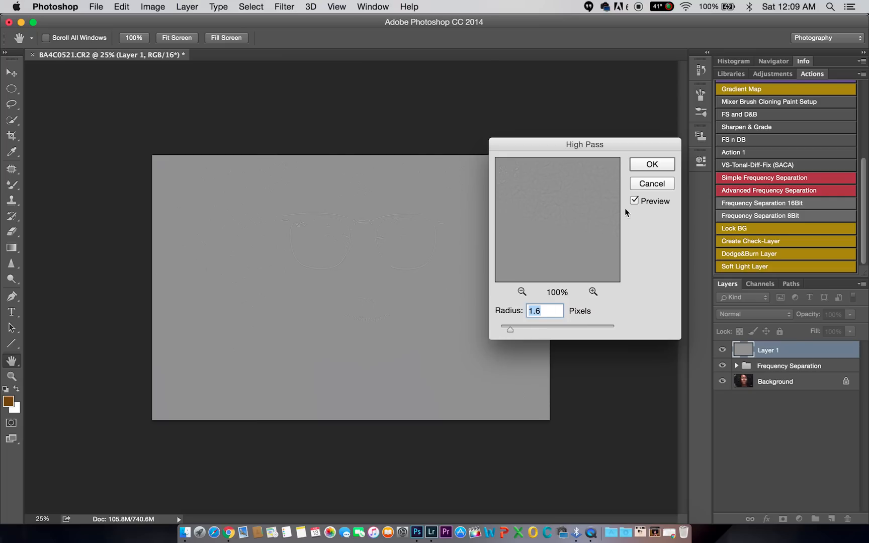
{"action": "left_click", "coordinate": [651, 164]}
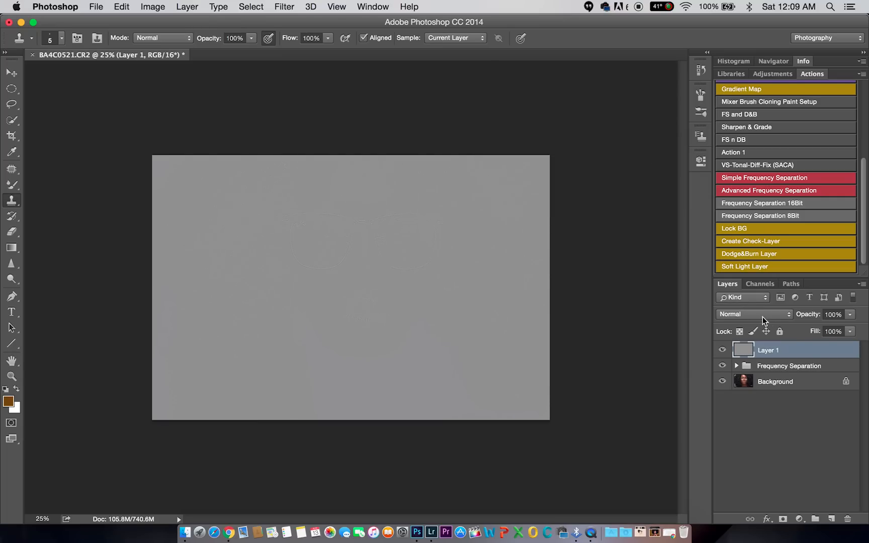
Change Layer 1's blend mode to Vivid Light
{"action": "left_click", "coordinate": [751, 315]}
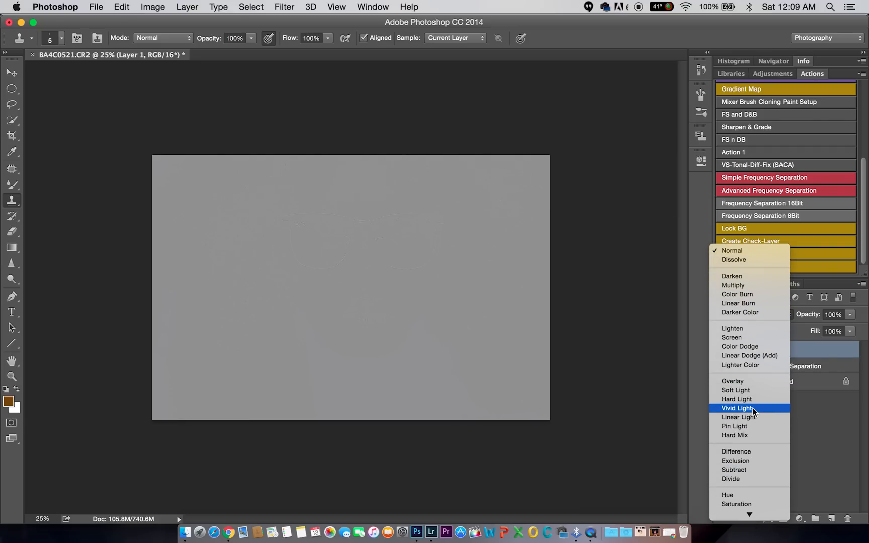
{"action": "left_click", "coordinate": [737, 408]}
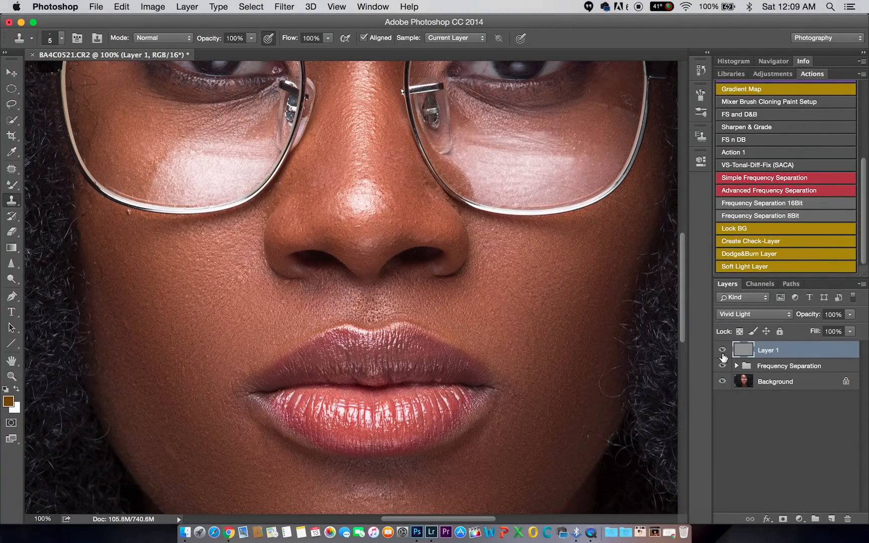
Lower the sharpening layer's opacity to about 30%
{"action": "left_click", "coordinate": [11, 377]}
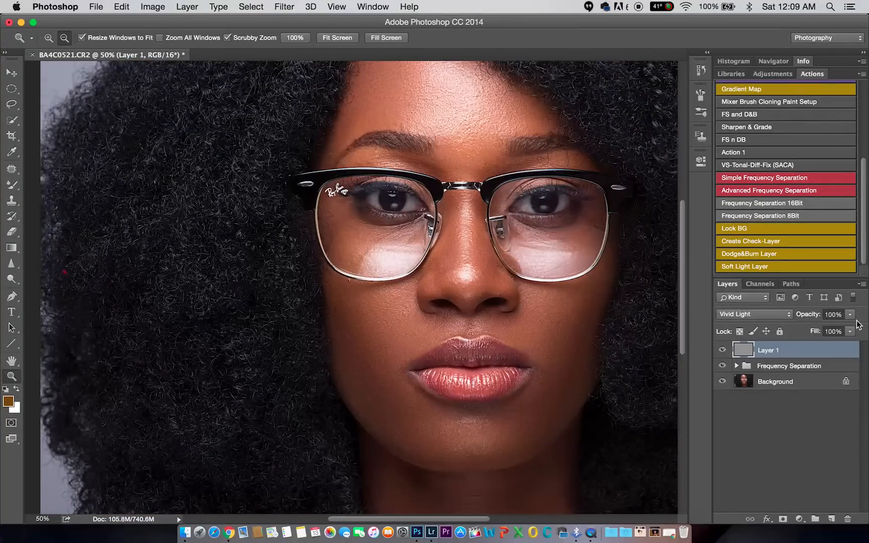
{"action": "left_click_drag", "start_coordinate": [848, 322], "coordinate": [801, 331]}
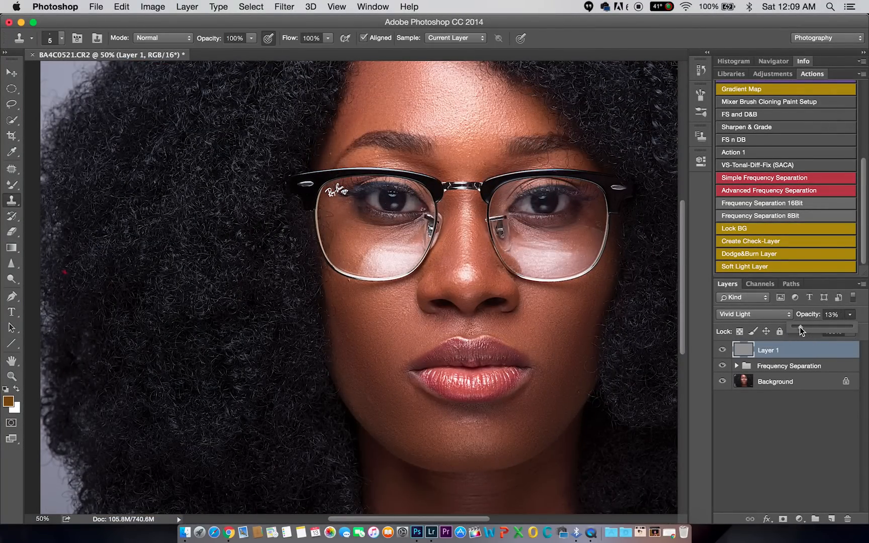
{"action": "left_click_drag", "start_coordinate": [800, 328], "coordinate": [807, 329]}
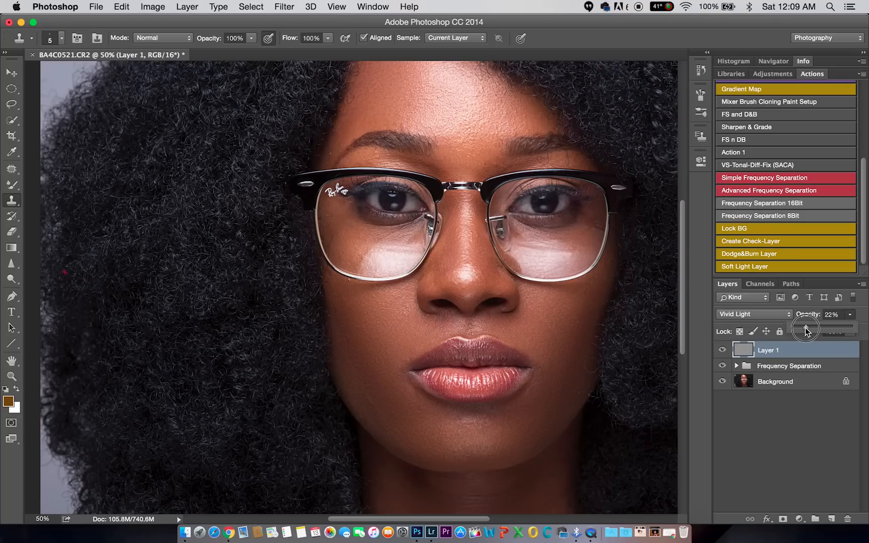
{"action": "left_click_drag", "start_coordinate": [804, 329], "coordinate": [812, 328]}
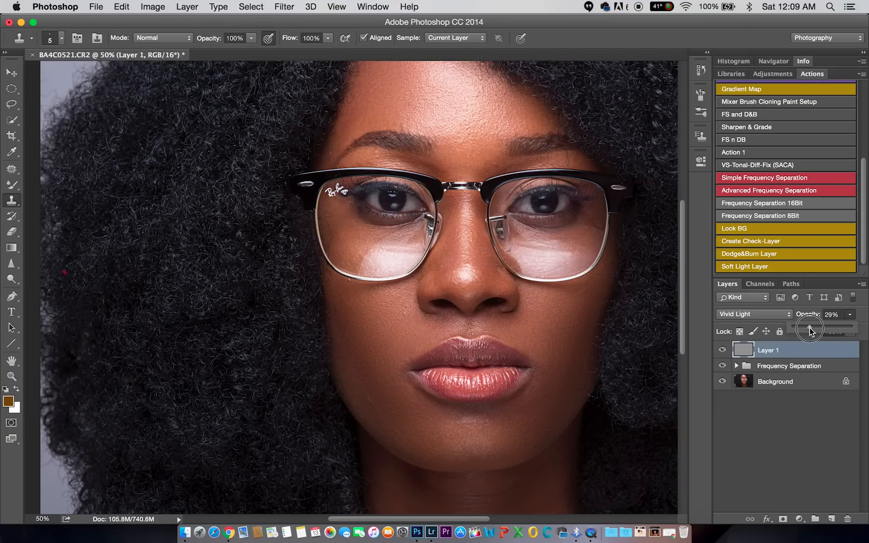
{"action": "left_click", "coordinate": [810, 327]}
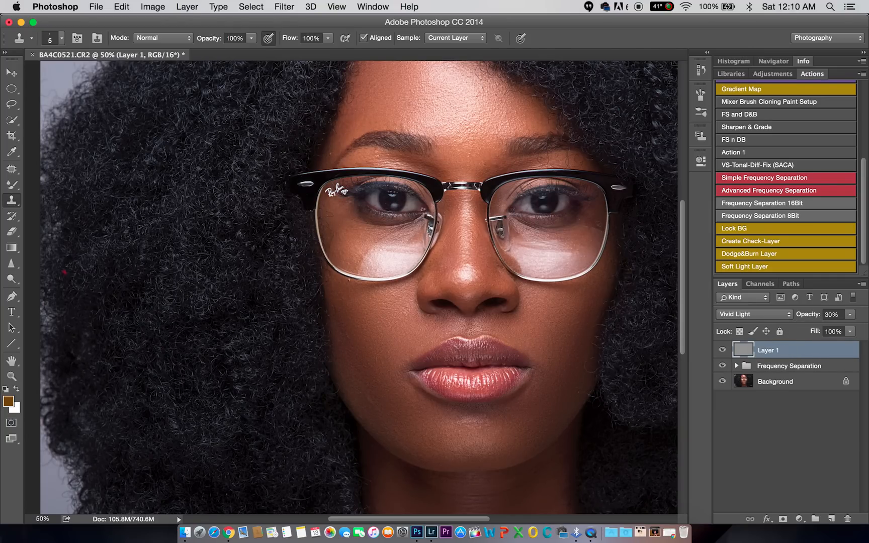
Zoom in on the nose and lips and raise the sharpening opacity to 40%
{"action": "left_click", "coordinate": [11, 377]}
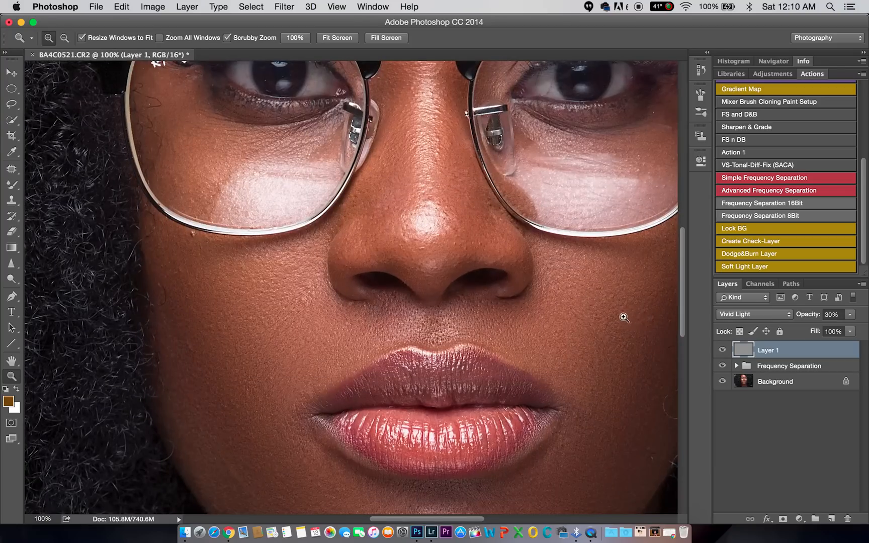
{"action": "left_click", "coordinate": [722, 350]}
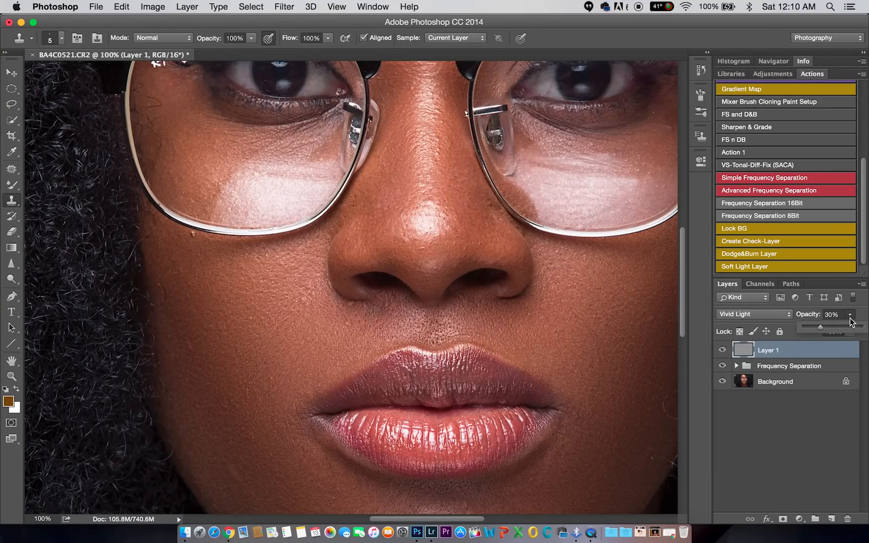
{"action": "left_click_drag", "start_coordinate": [820, 326], "coordinate": [826, 327]}
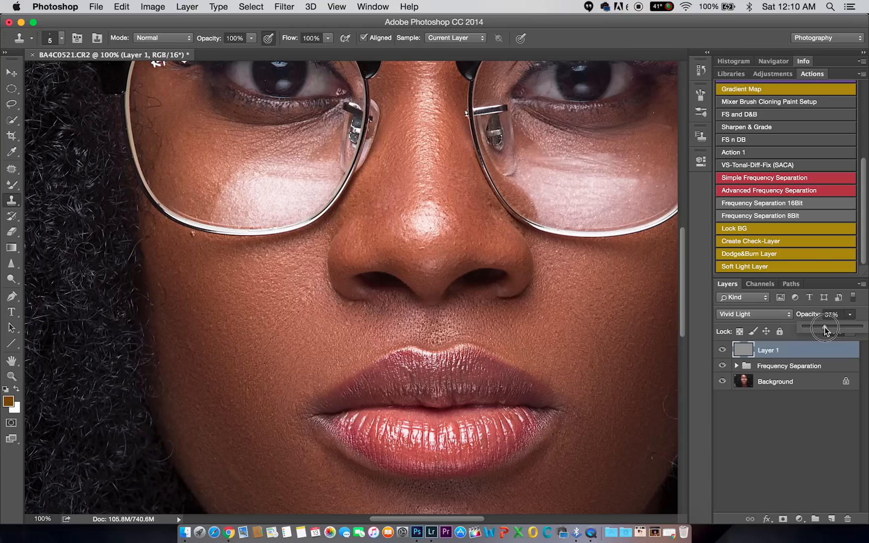
{"action": "left_click_drag", "start_coordinate": [826, 327], "coordinate": [826, 327]}
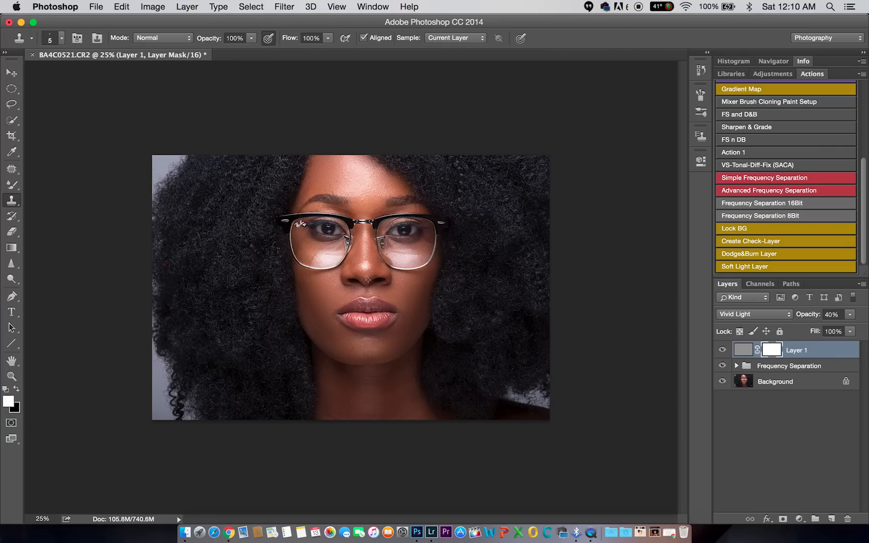
Paint black on Layer 1's mask over the hair, then switch to the Move Tool
{"action": "left_click", "coordinate": [11, 185]}
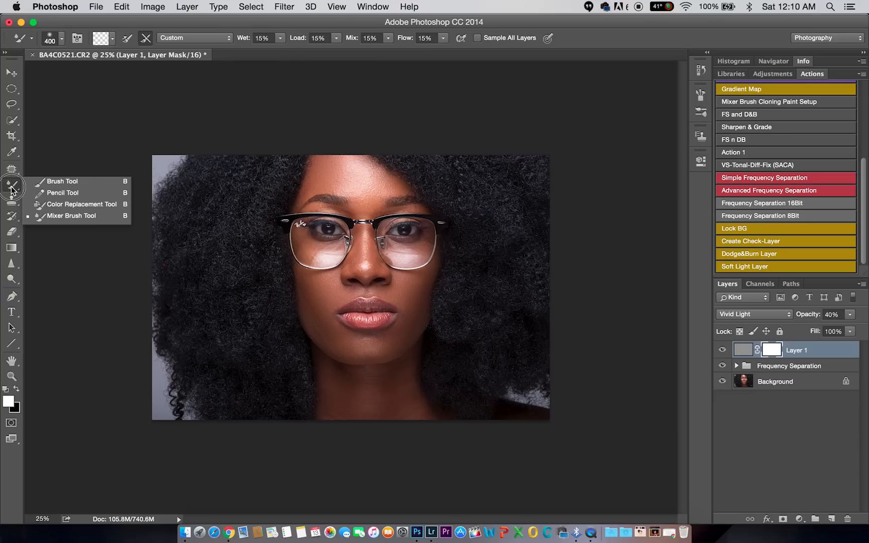
{"action": "left_click", "coordinate": [61, 181]}
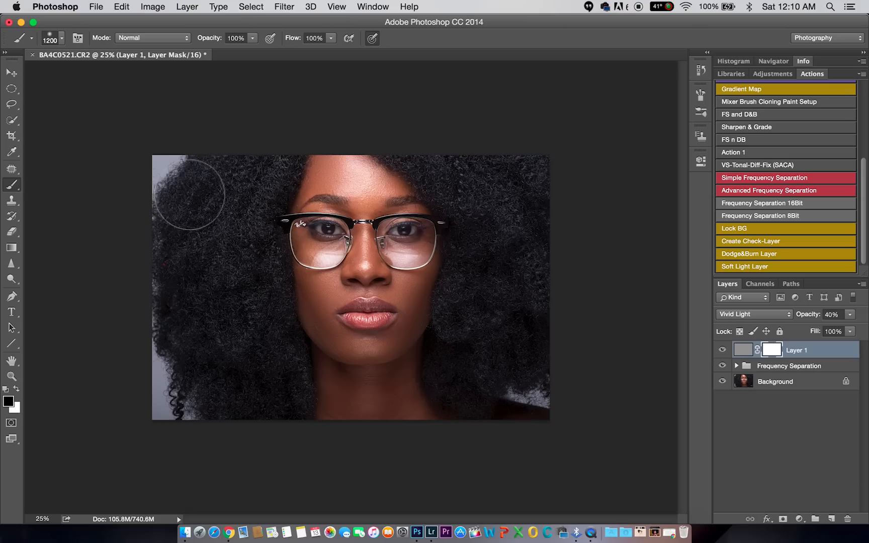
{"action": "mouse_move", "coordinate": [208, 204]}
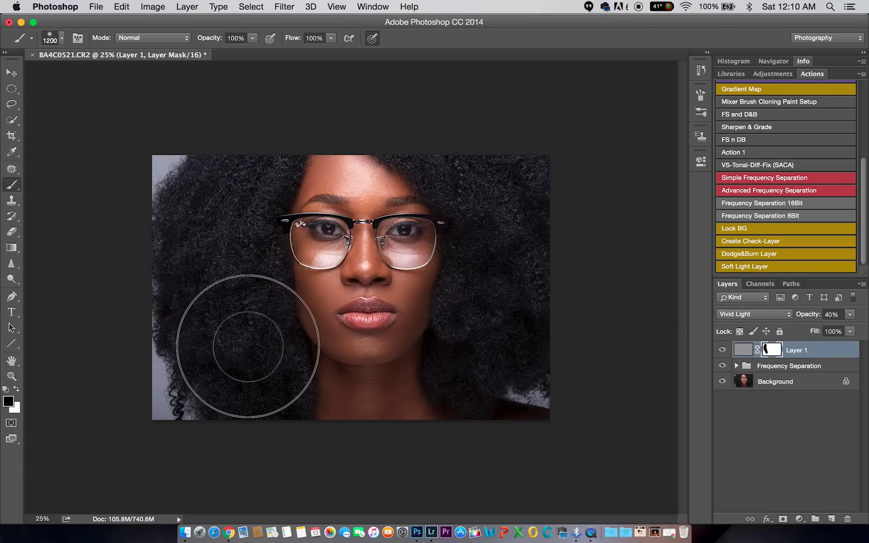
{"action": "mouse_move", "coordinate": [272, 391]}
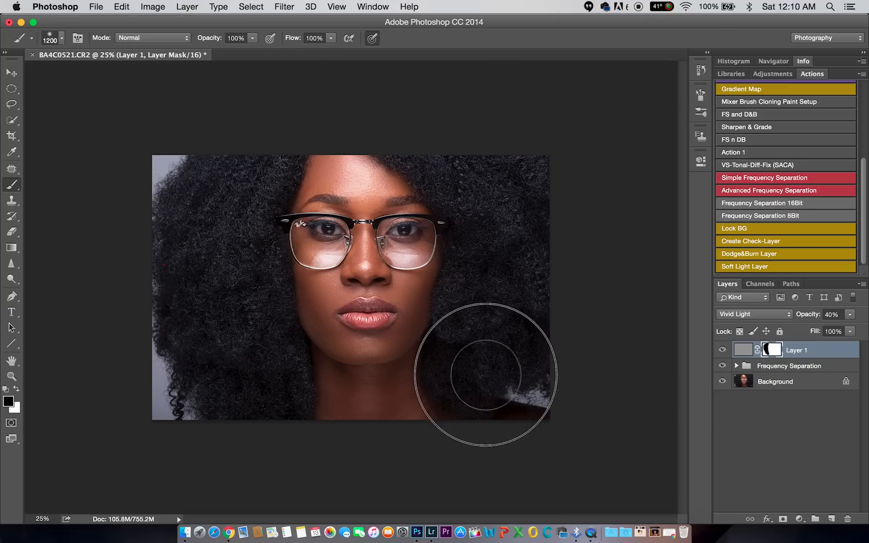
{"action": "mouse_move", "coordinate": [487, 365]}
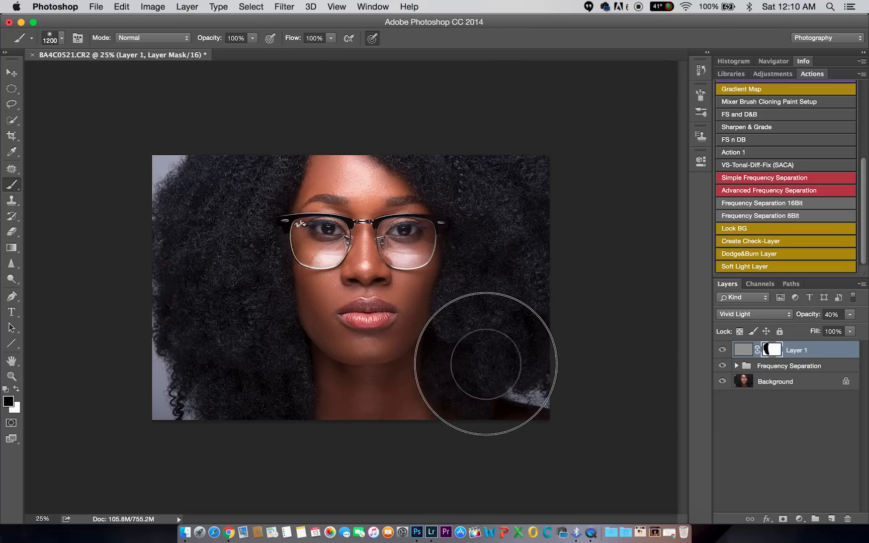
{"action": "mouse_move", "coordinate": [310, 213]}
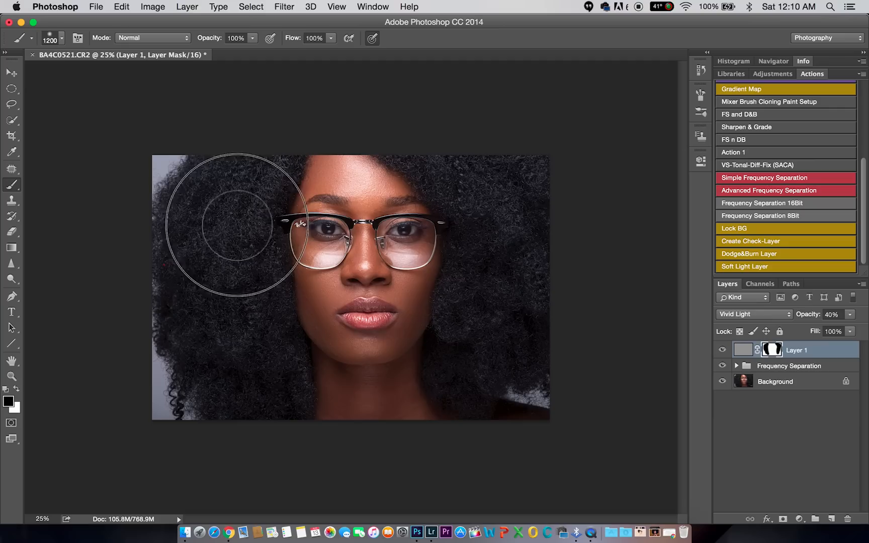
{"action": "mouse_move", "coordinate": [263, 315]}
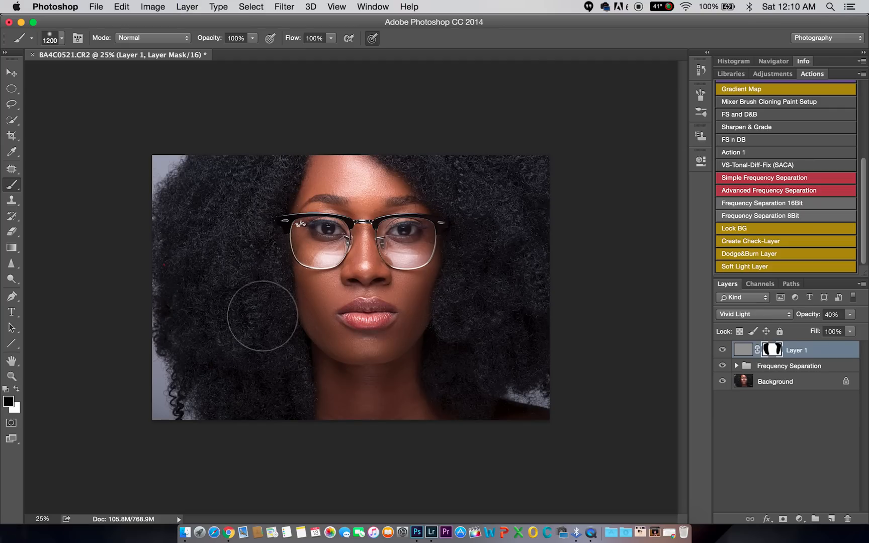
{"action": "mouse_move", "coordinate": [114, 152]}
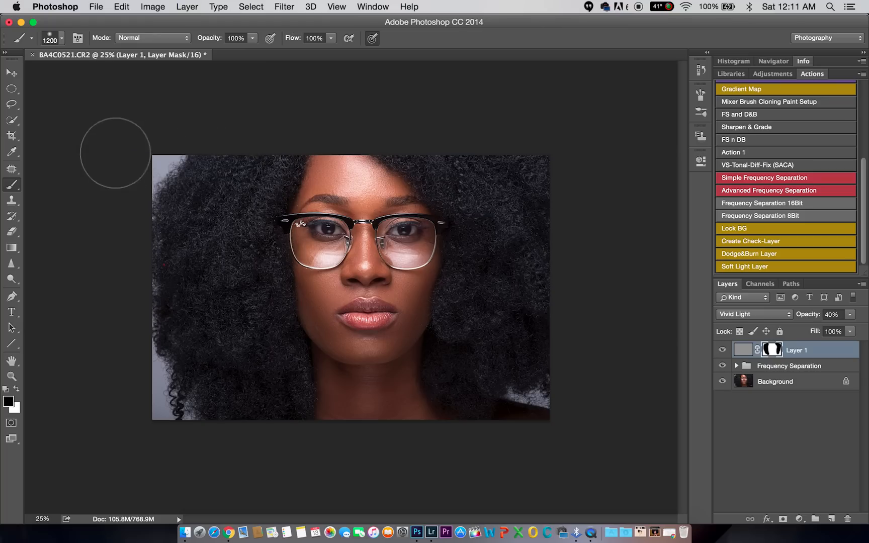
{"action": "left_click", "coordinate": [12, 73]}
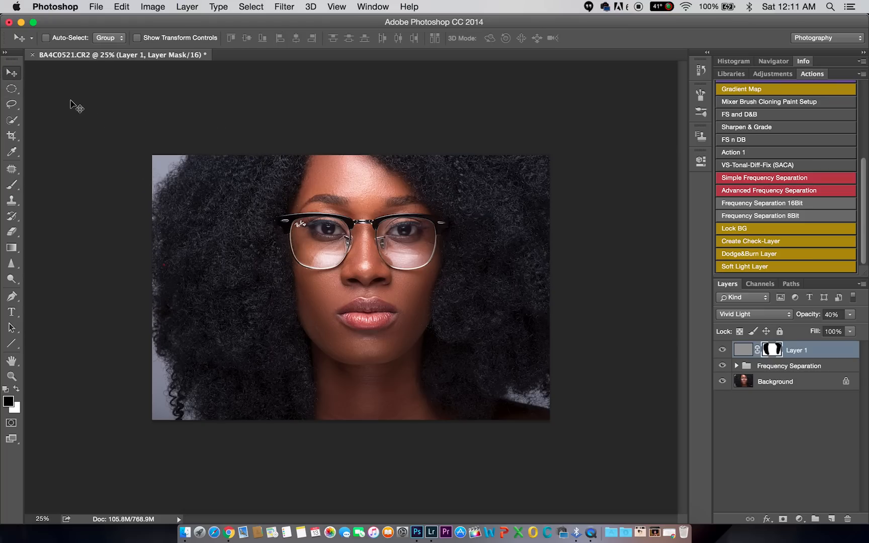
{"action": "mouse_move", "coordinate": [629, 4]}
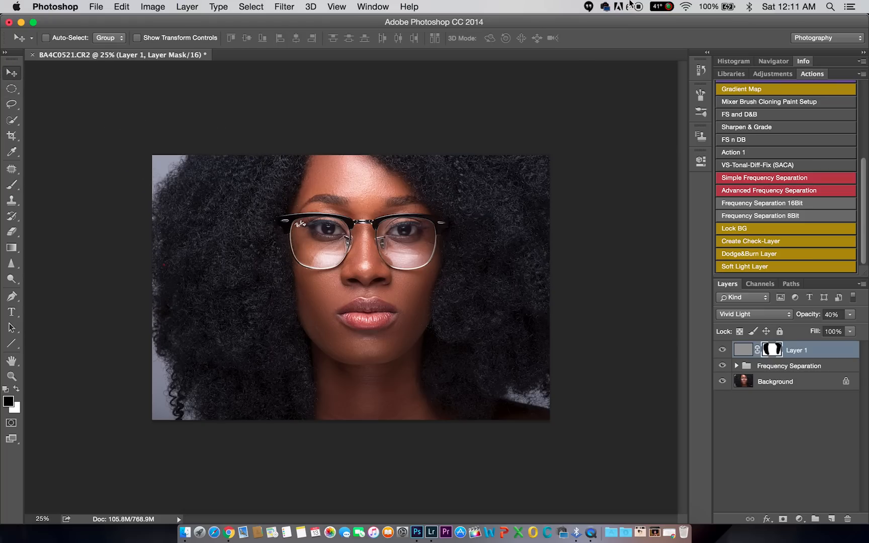